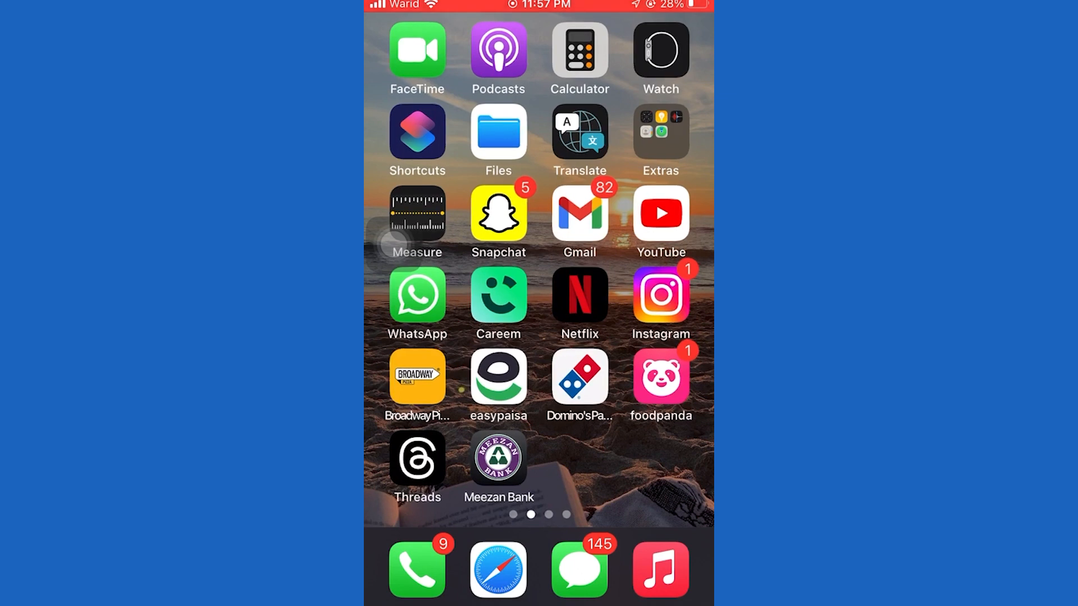
Launch WhatsApp from the Home Screen and unlock it with Touch ID to reach the chats list.
{"action": "left_click", "coordinate": [416, 294]}
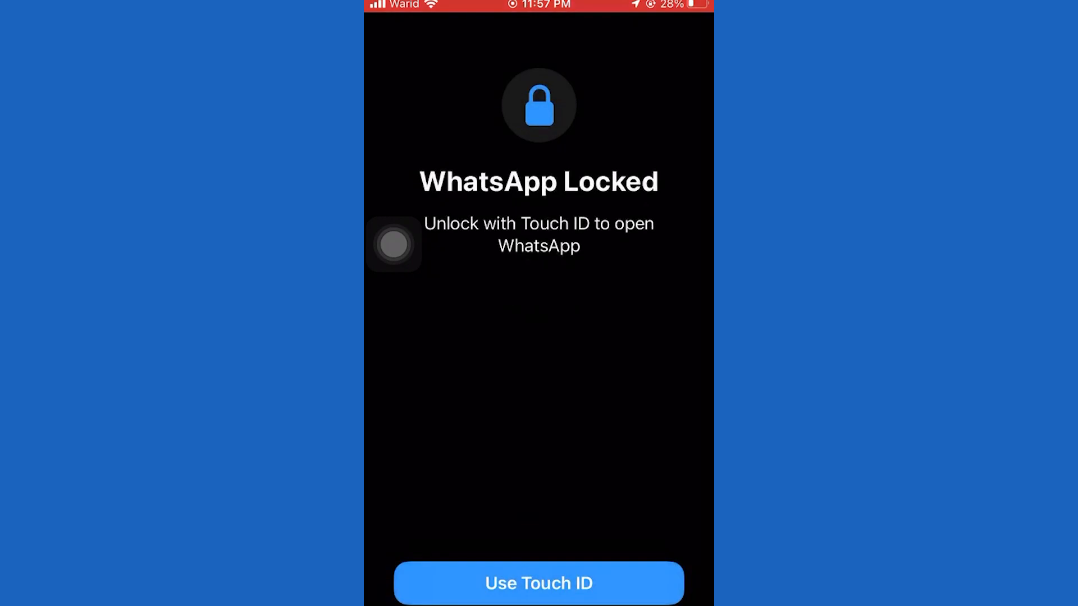
{"action": "left_click", "coordinate": [537, 582]}
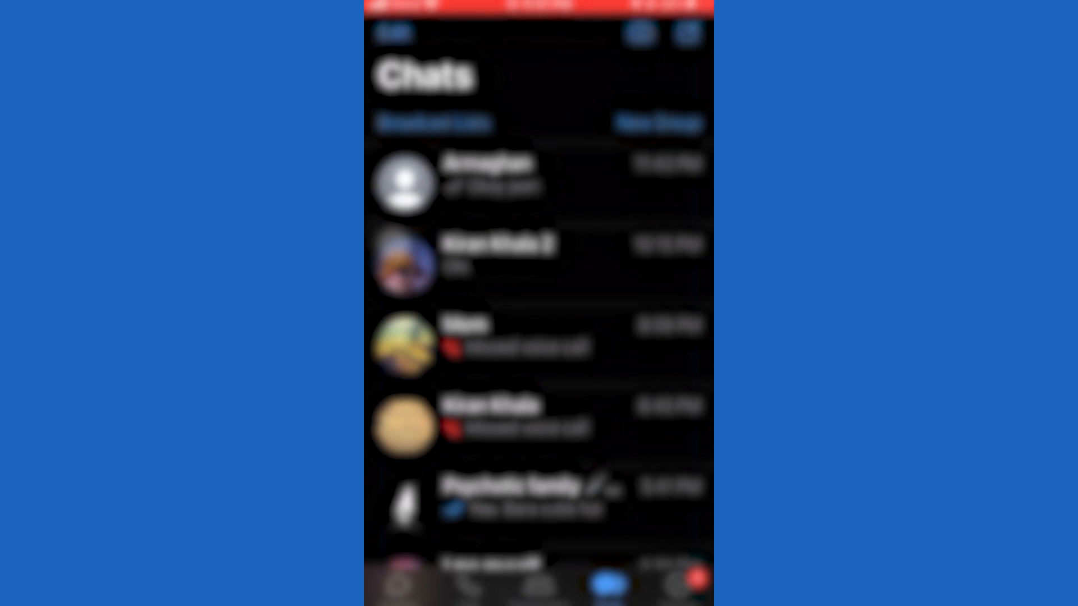
Start a new group, select two contacts from the scrolled list as participants, and continue to group details.
{"action": "left_click", "coordinate": [687, 35]}
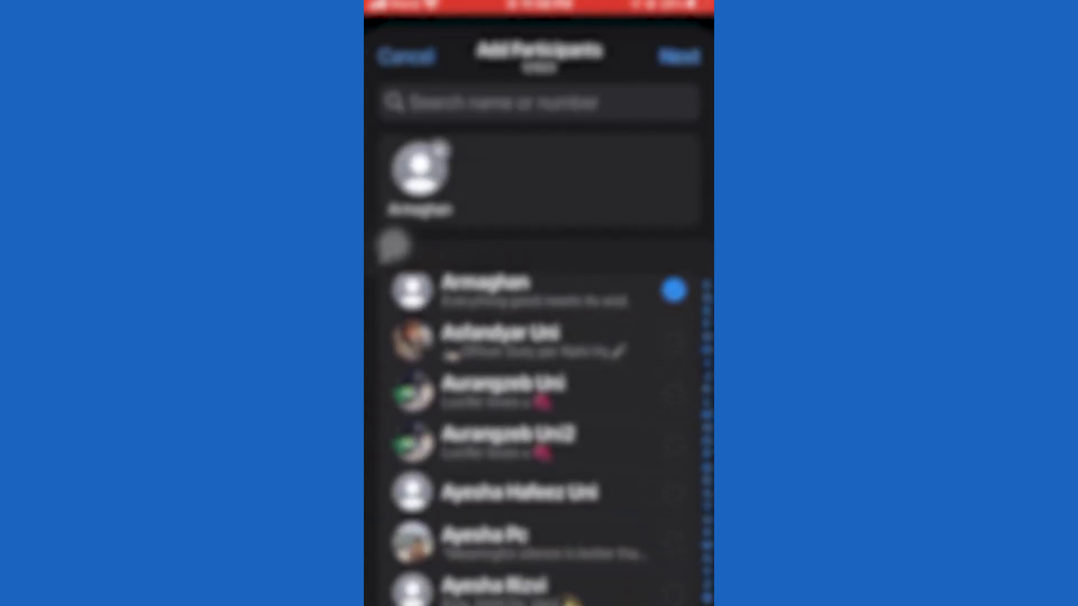
{"action": "scroll", "scroll_direction": "down", "scroll_amount": 3}
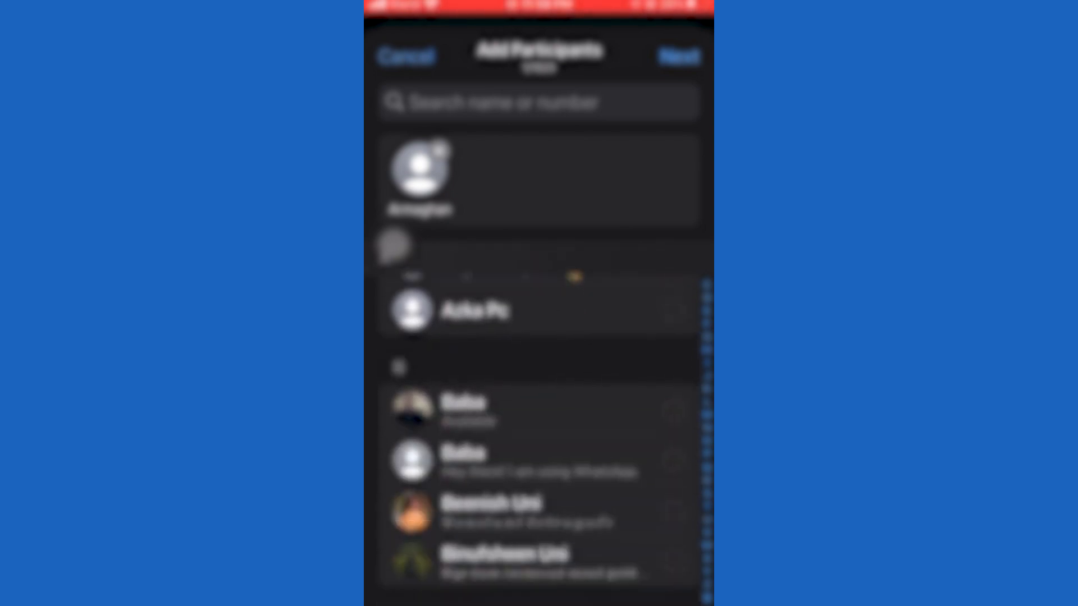
{"action": "scroll", "scroll_direction": "down", "scroll_amount": 3}
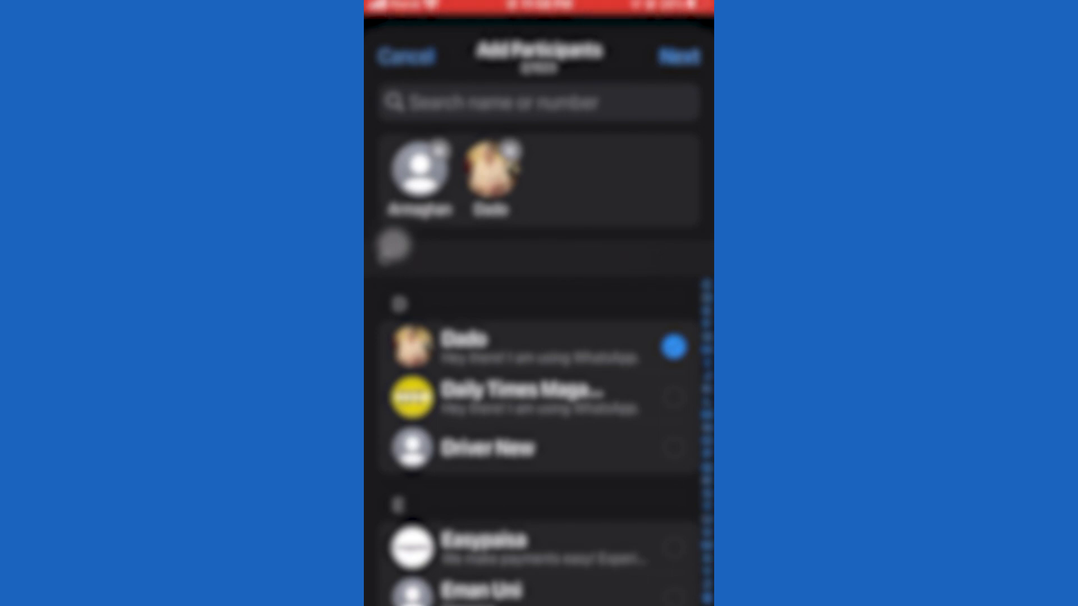
{"action": "left_click", "coordinate": [677, 56]}
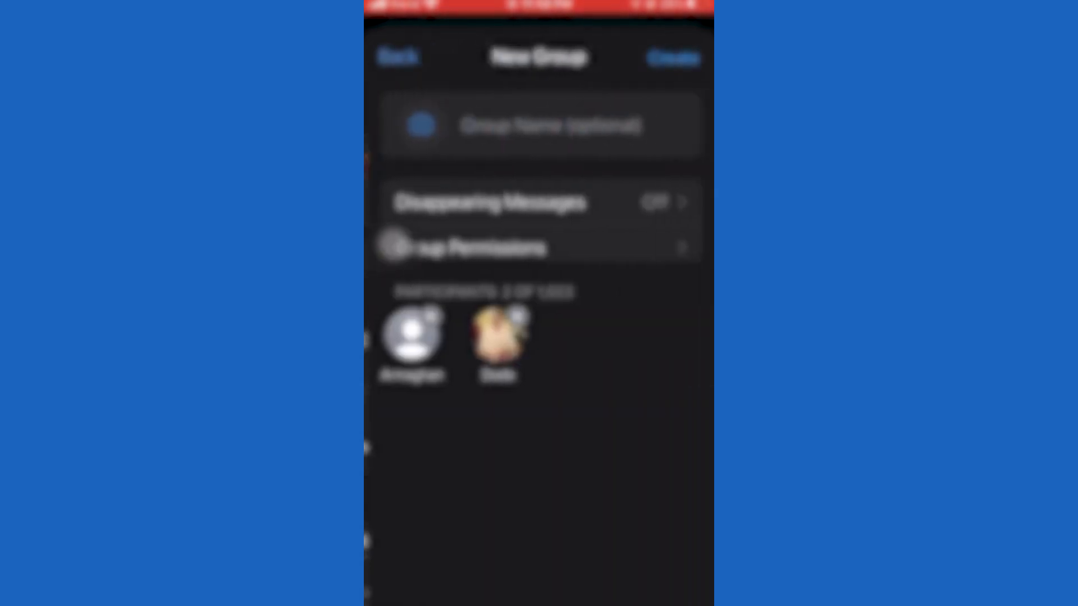
Set disappearing messages to 24 Hours, review Group Permissions, and return to name the group Example.
{"action": "left_click", "coordinate": [550, 124]}
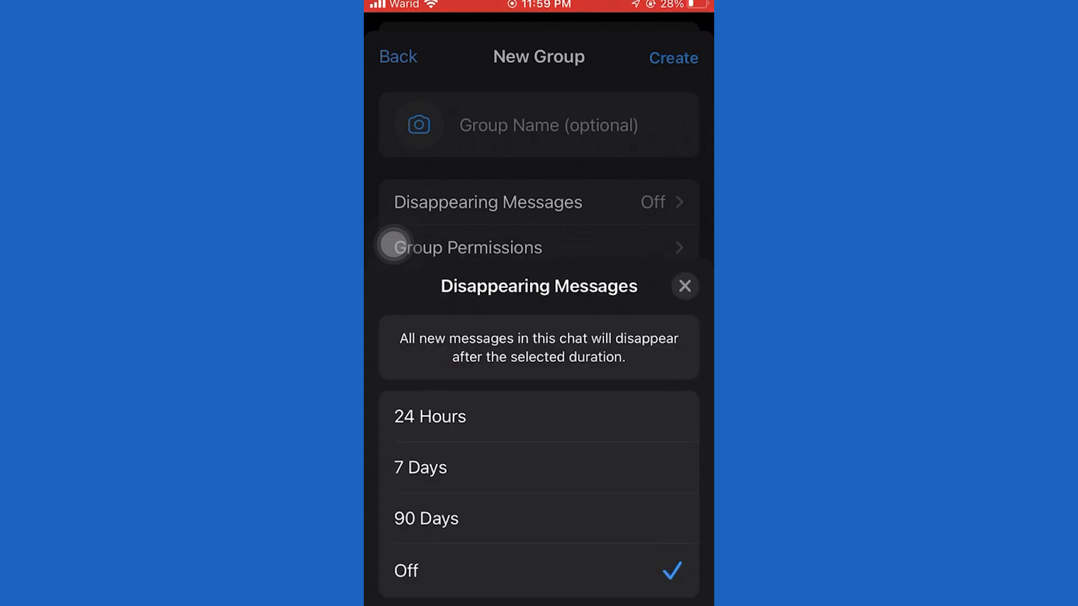
{"action": "left_click", "coordinate": [683, 286]}
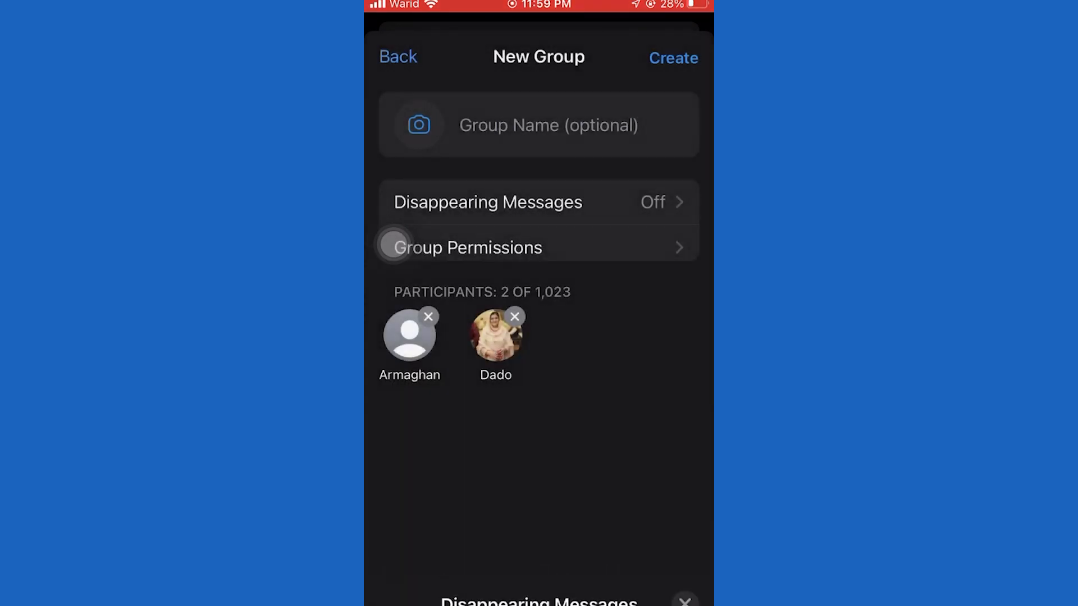
{"action": "left_click", "coordinate": [467, 247]}
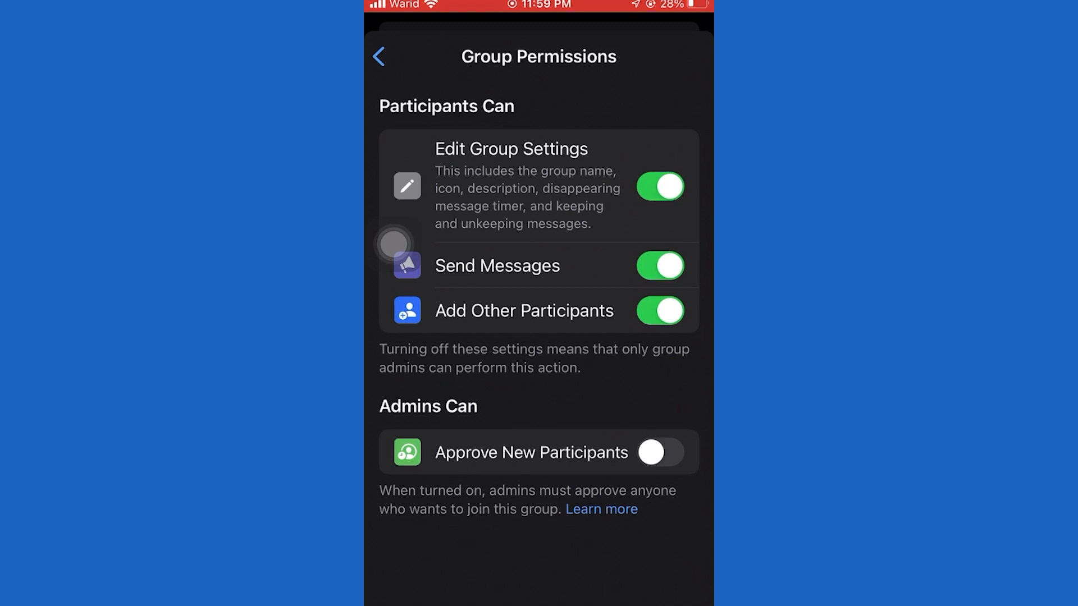
{"action": "left_click", "coordinate": [382, 56]}
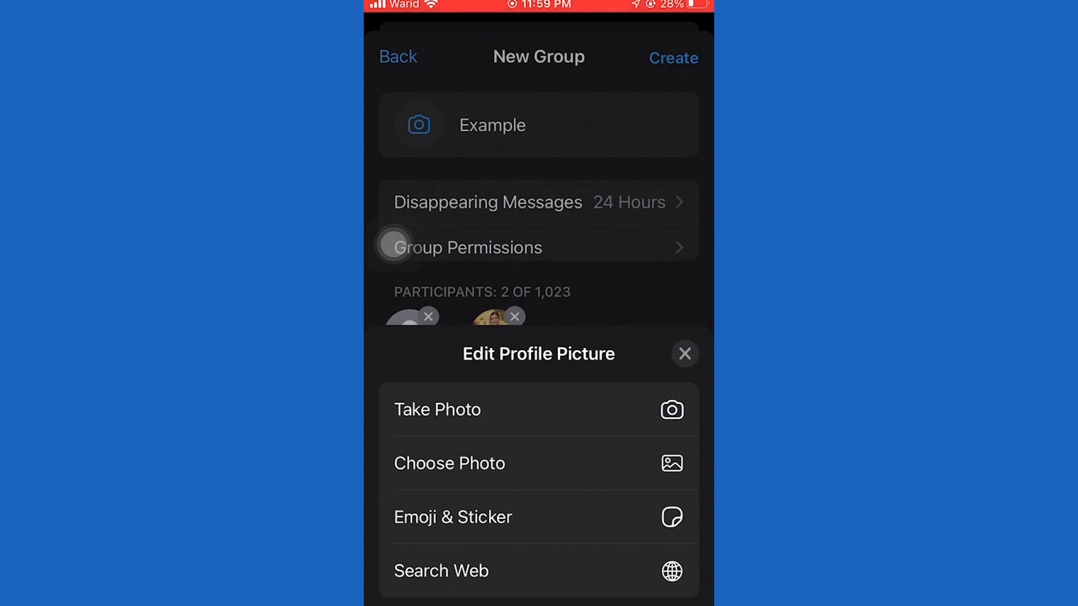
Choose the smiling-face-with-hearts emoji as the group picture on a pink background.
{"action": "left_click", "coordinate": [453, 516]}
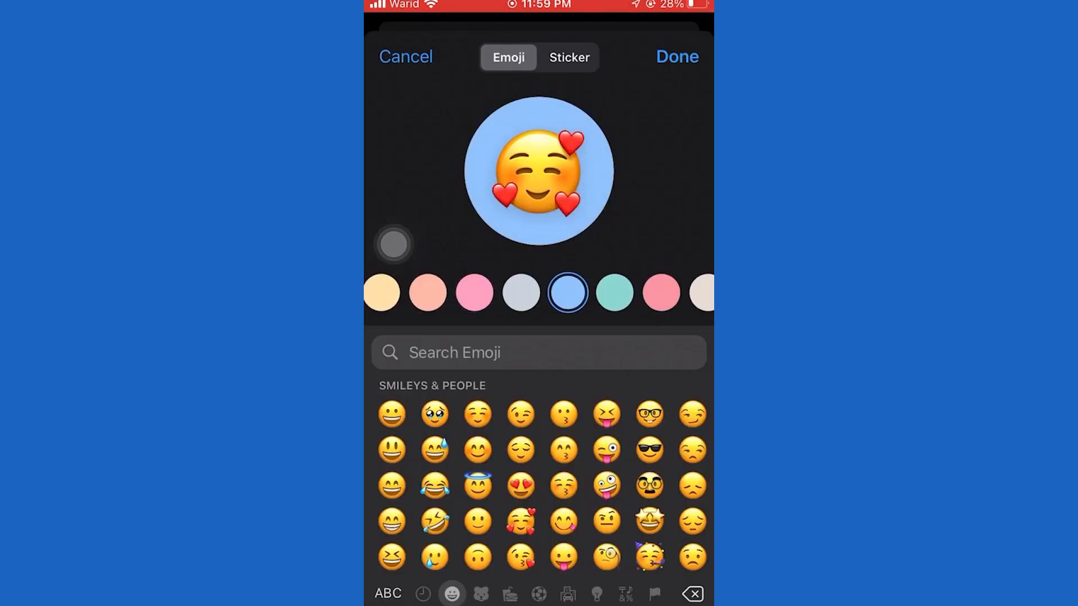
{"action": "left_click", "coordinate": [631, 293]}
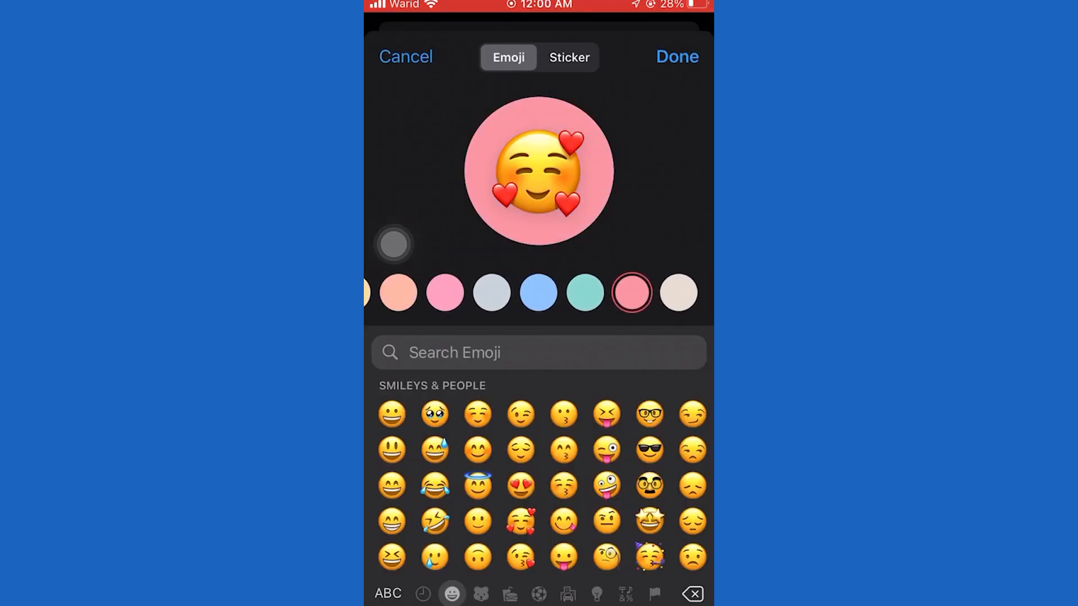